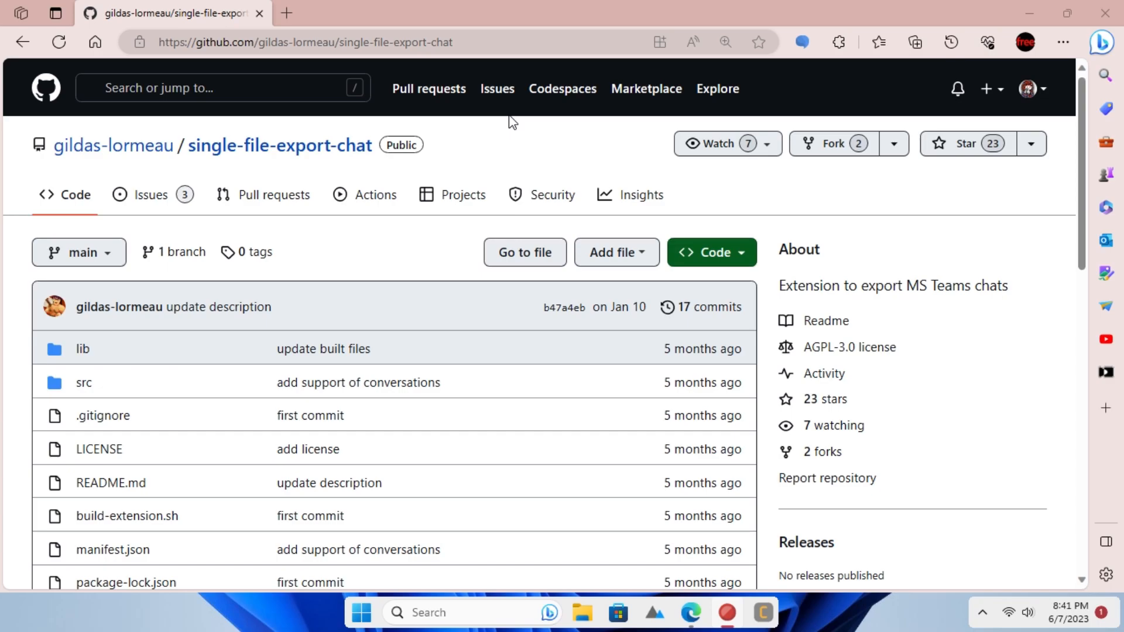
Reach Edge's extensions page from the browser menu.
scroll(down, 3)
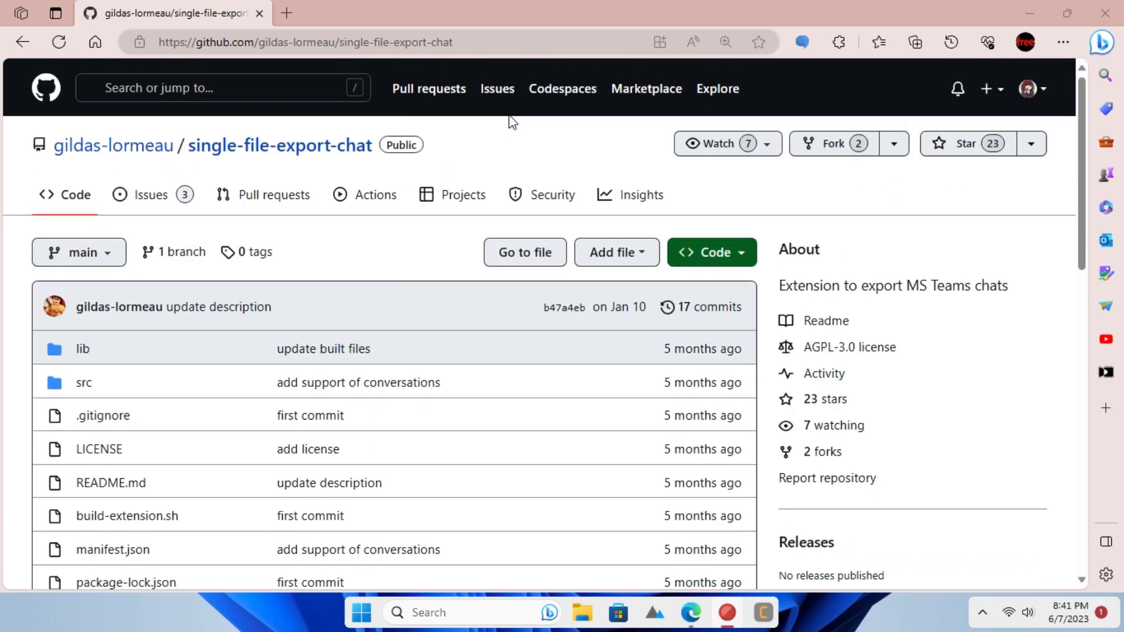
mouse_move(685, 236)
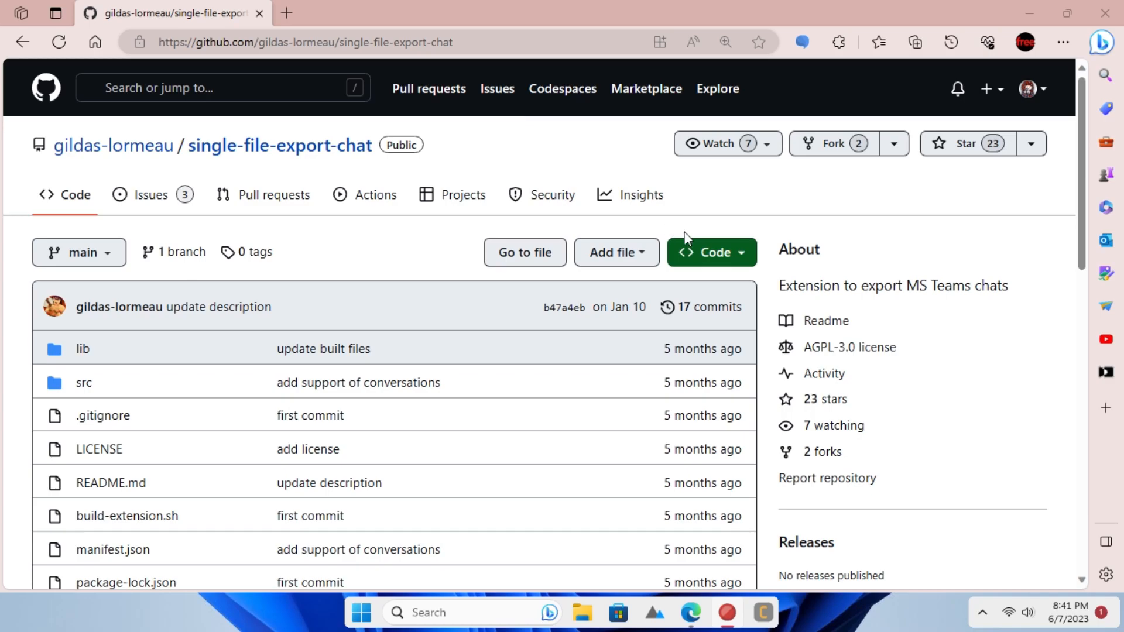
click(470, 351)
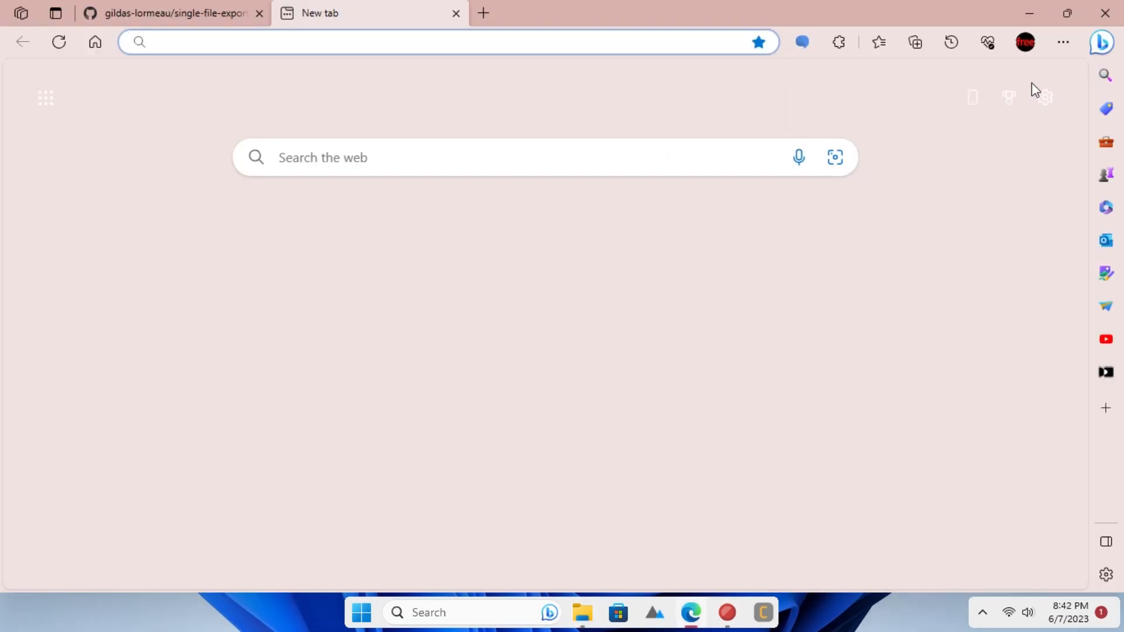
click(1062, 42)
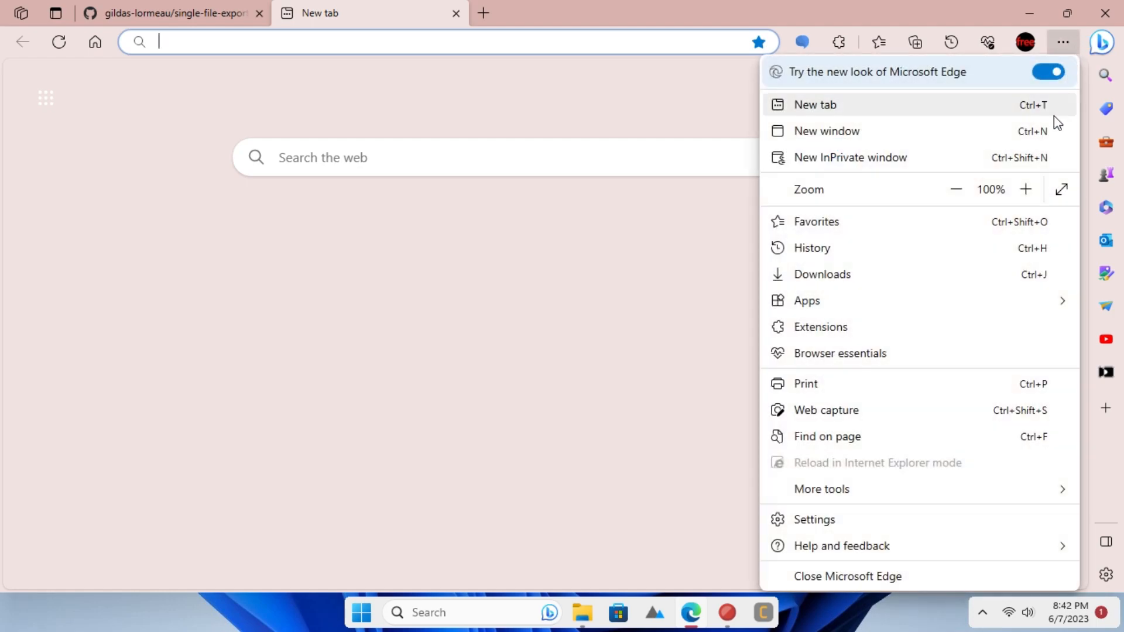
mouse_move(861, 327)
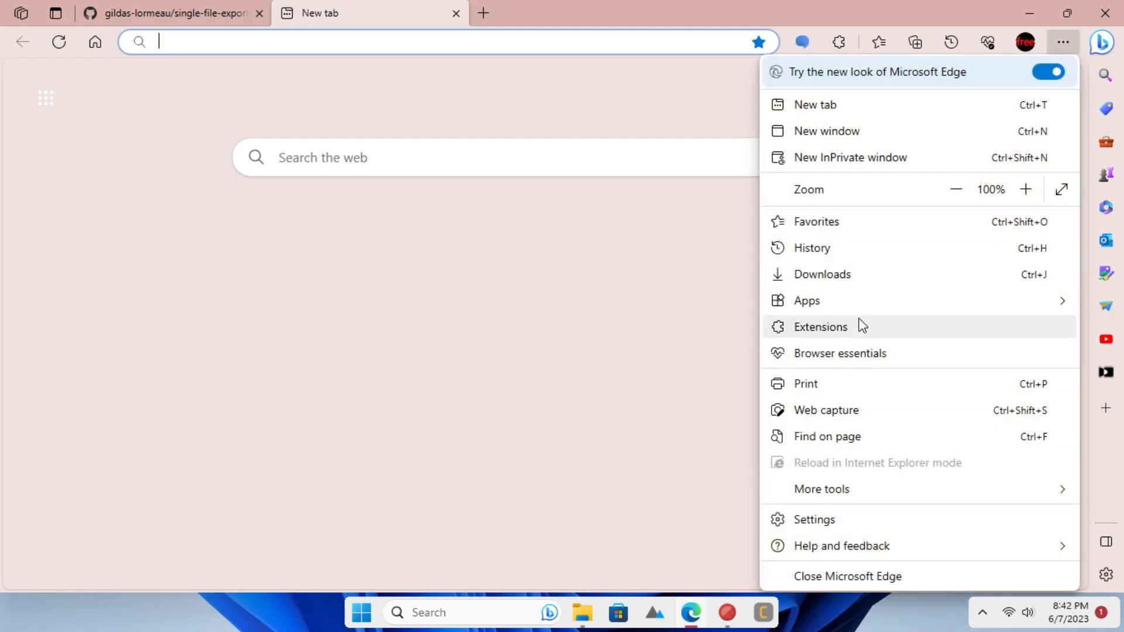
click(820, 327)
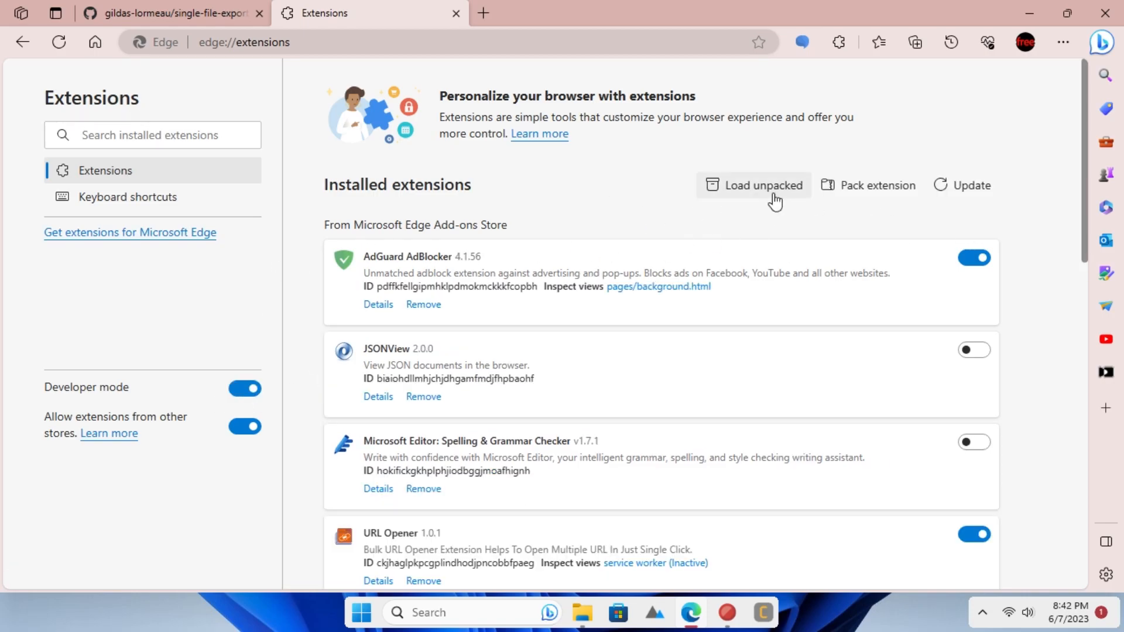
Load the single-file-export-chat-main folder as an unpacked extension.
click(753, 185)
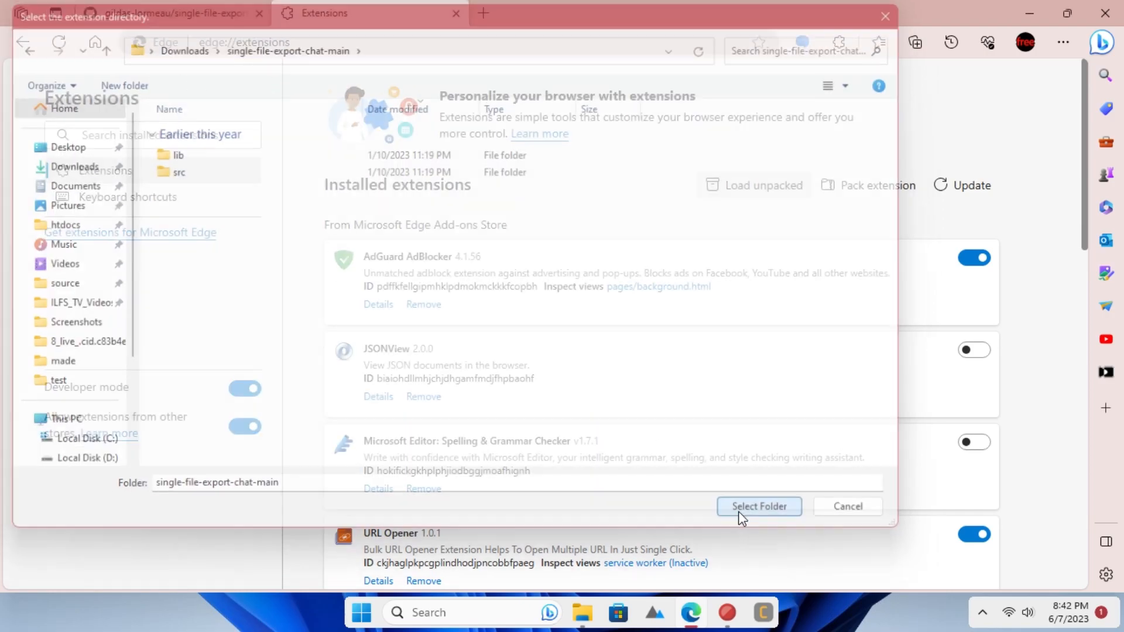
click(759, 505)
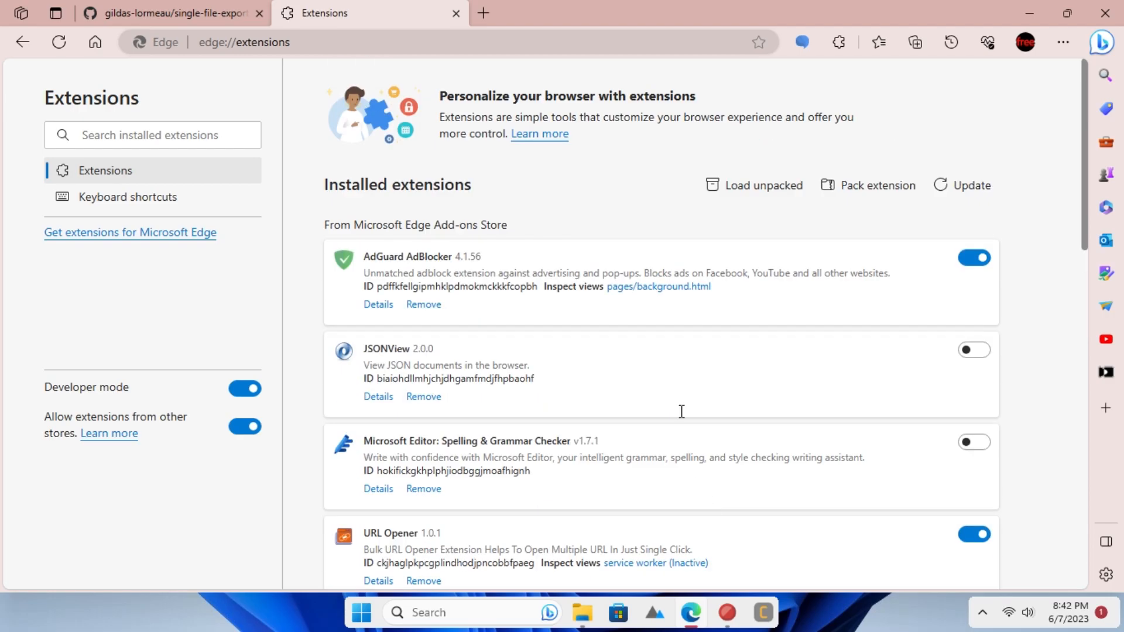
Export the Teams chat with the Single File Export Chat icon and show recent downloads.
click(837, 42)
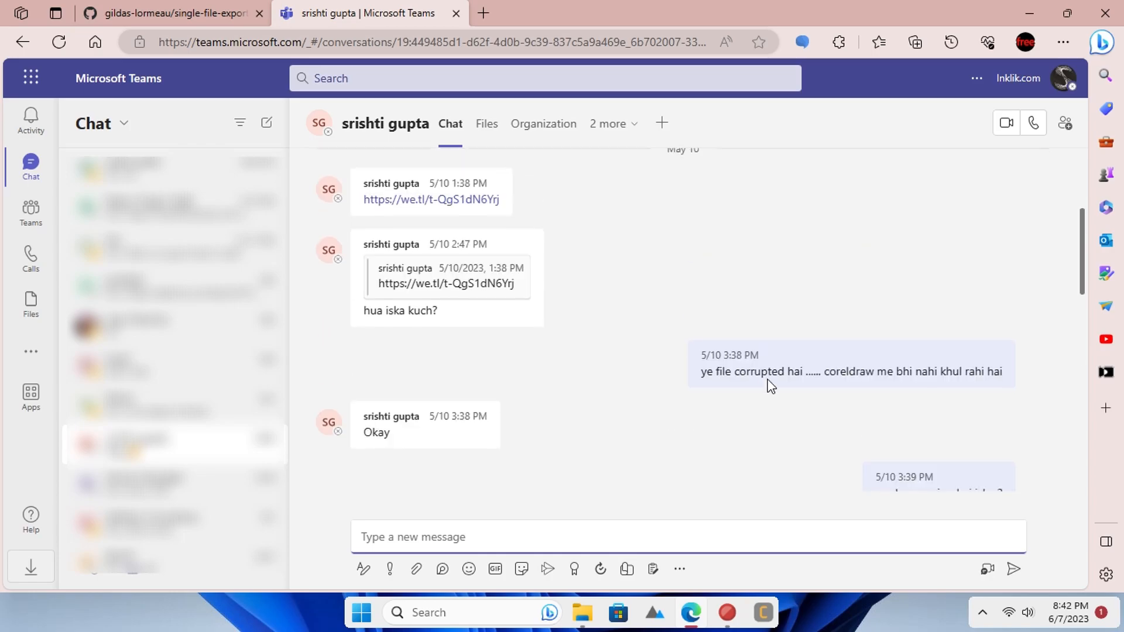
click(838, 42)
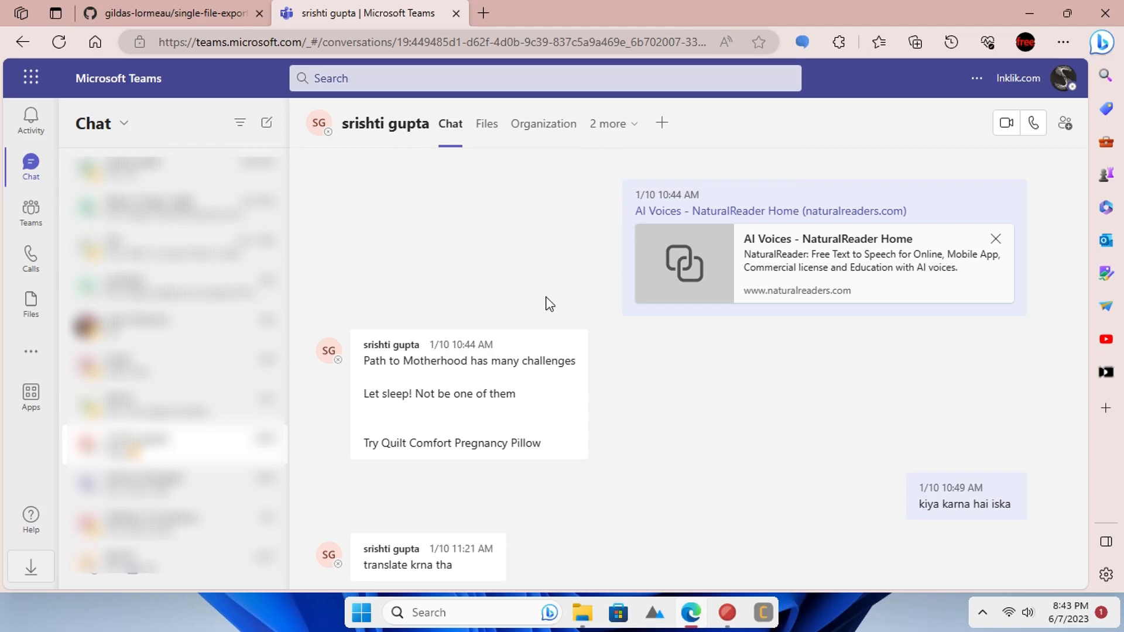
click(951, 42)
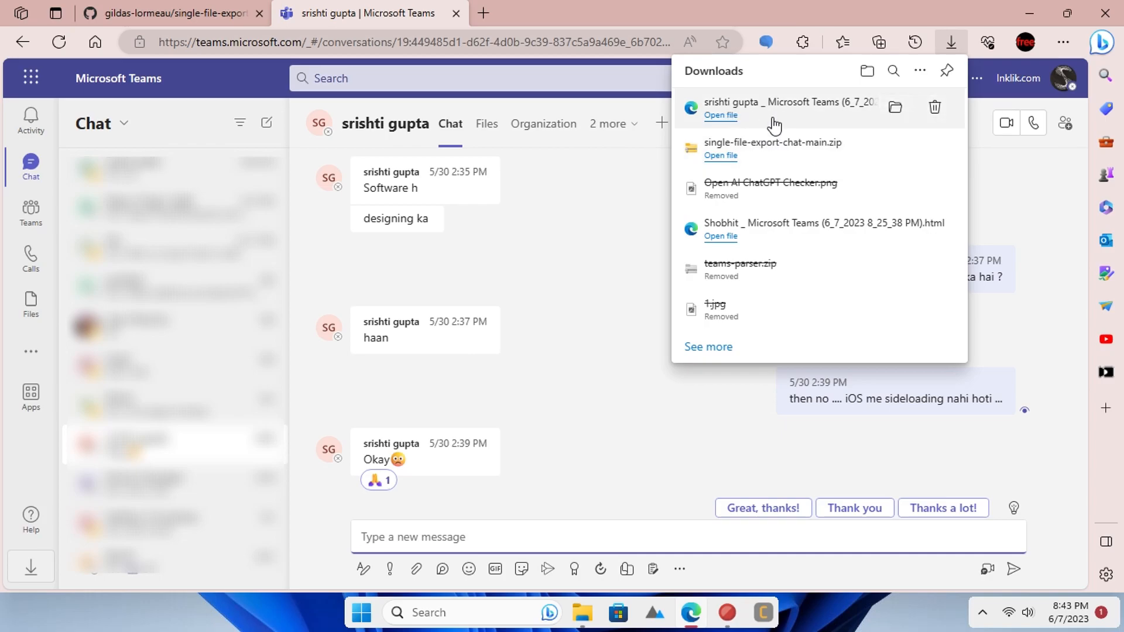
View the exported chat HTML from Downloads, scrolling the conversation and revealing its local file path.
click(720, 114)
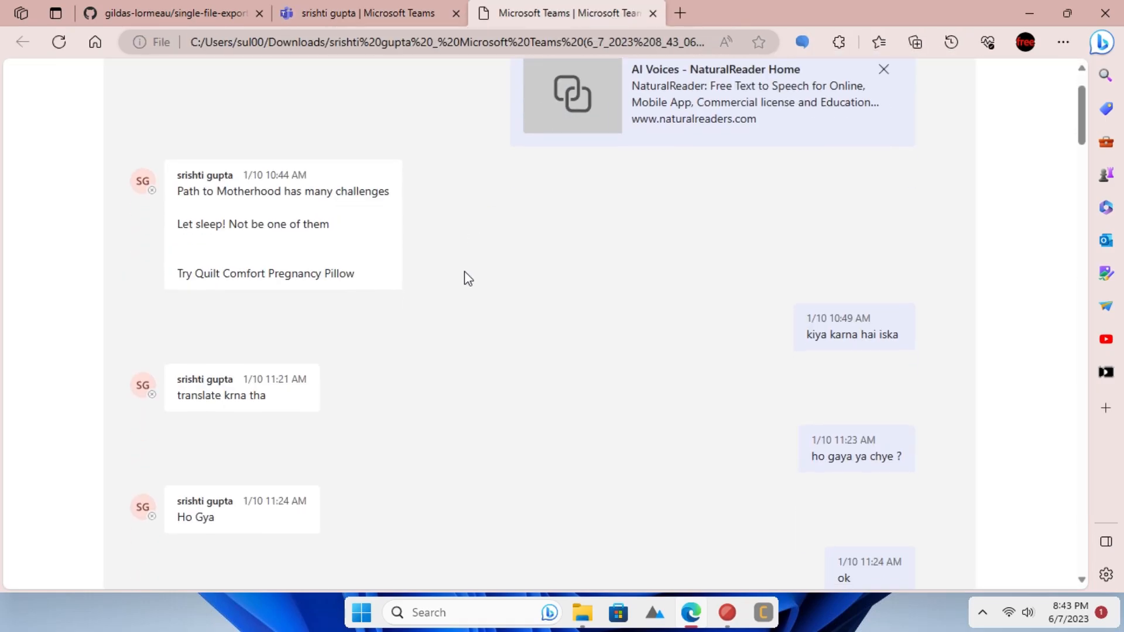
scroll(down, 3)
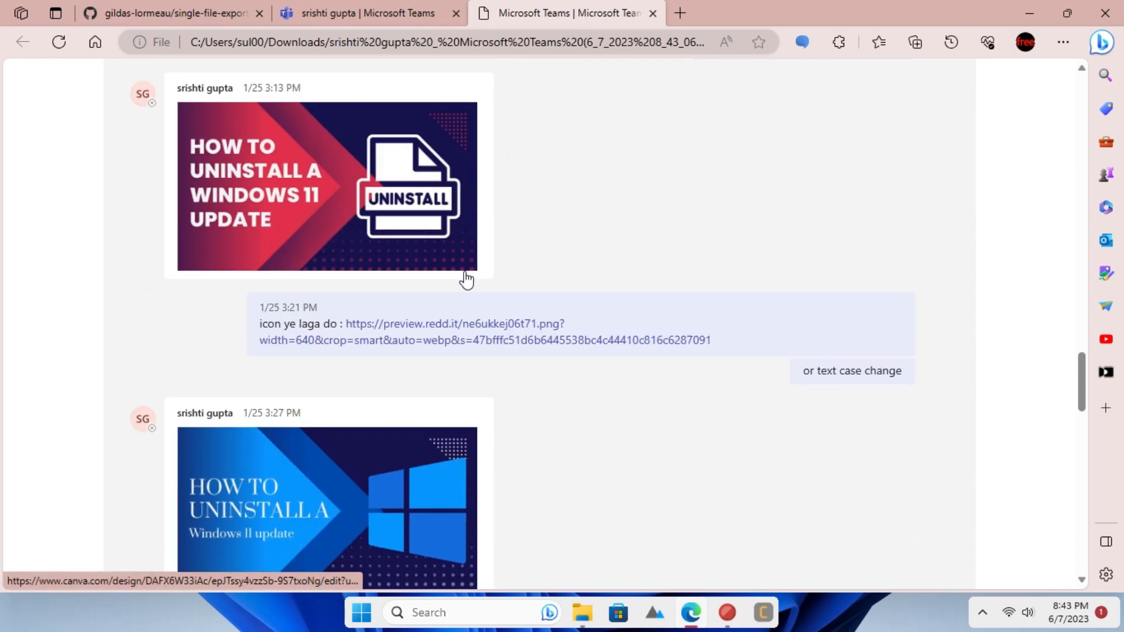
scroll(down, 3)
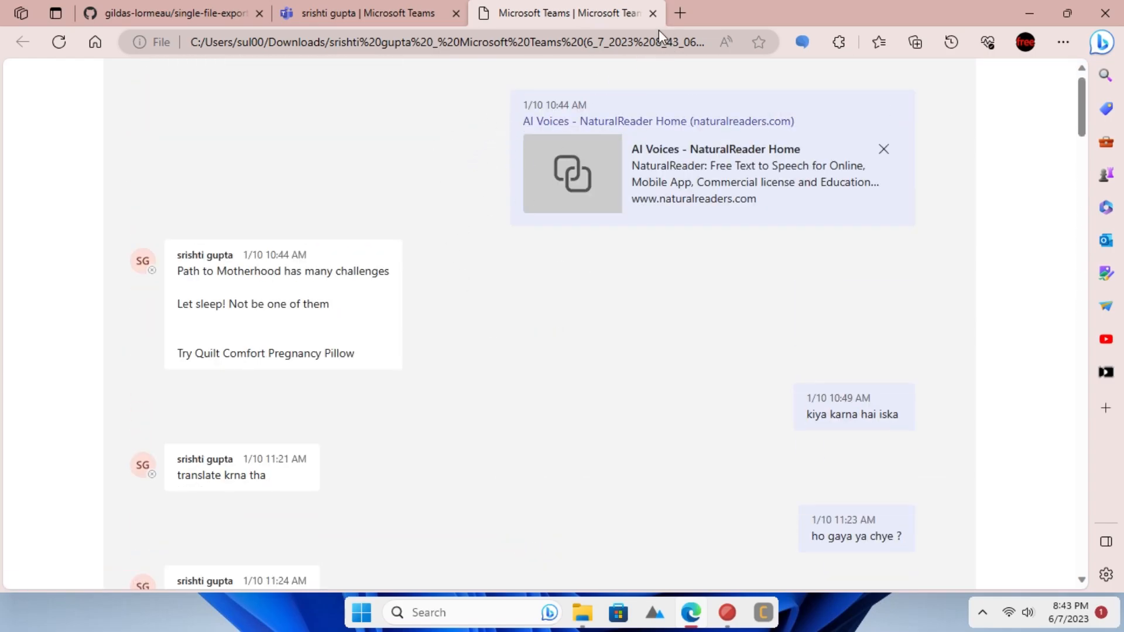
click(452, 43)
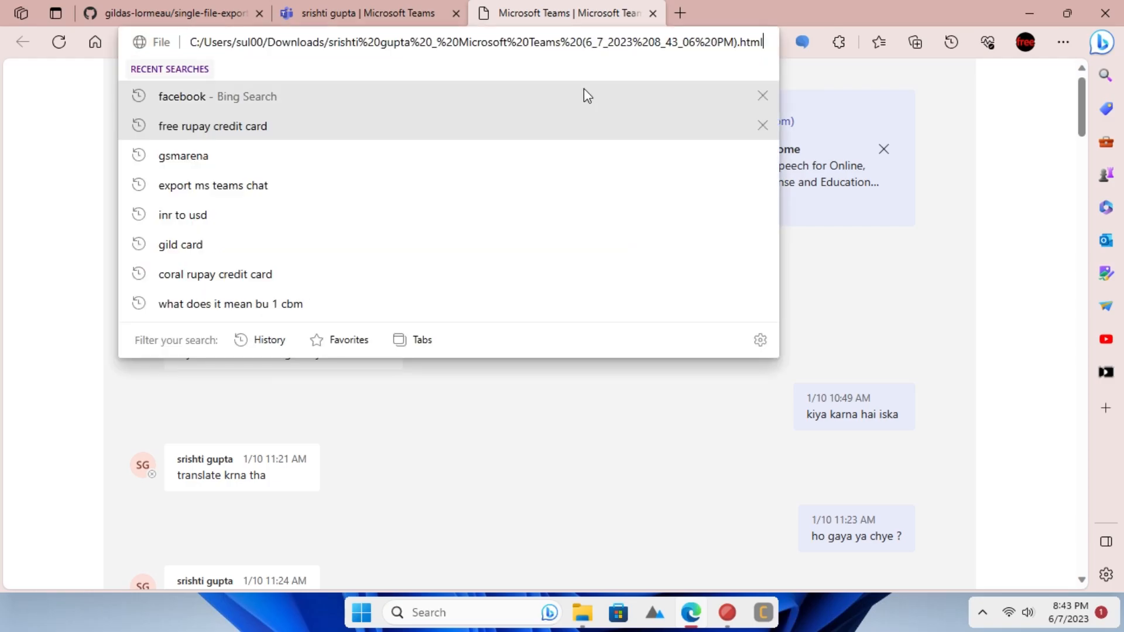